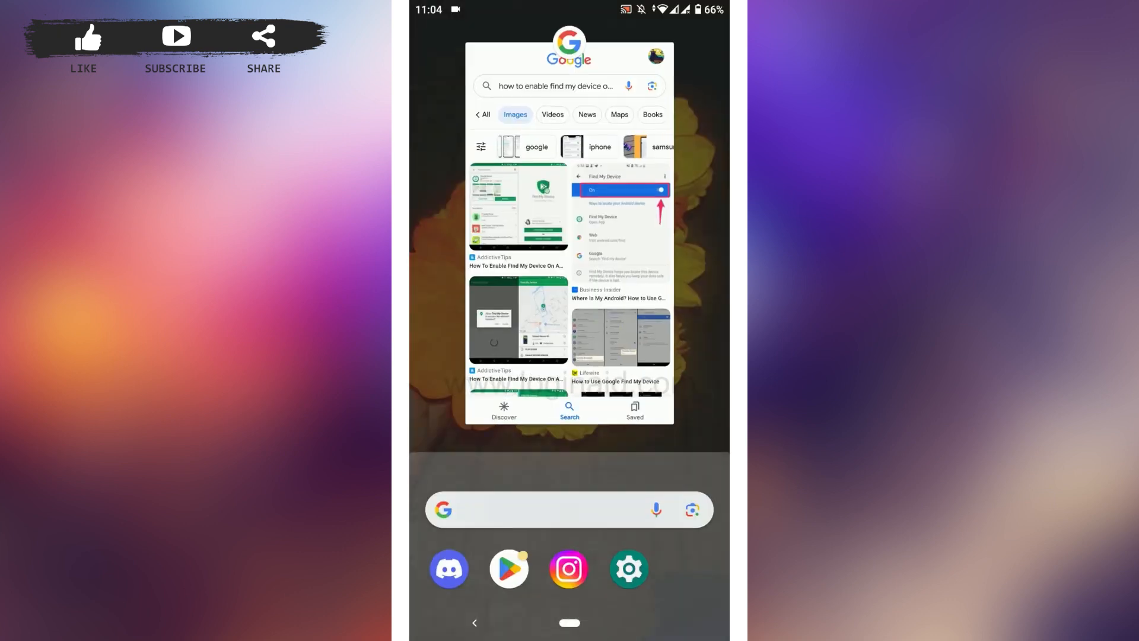
# Launch the Settings app and scroll the main categories list down toward Security
pyautogui.click(627, 568)
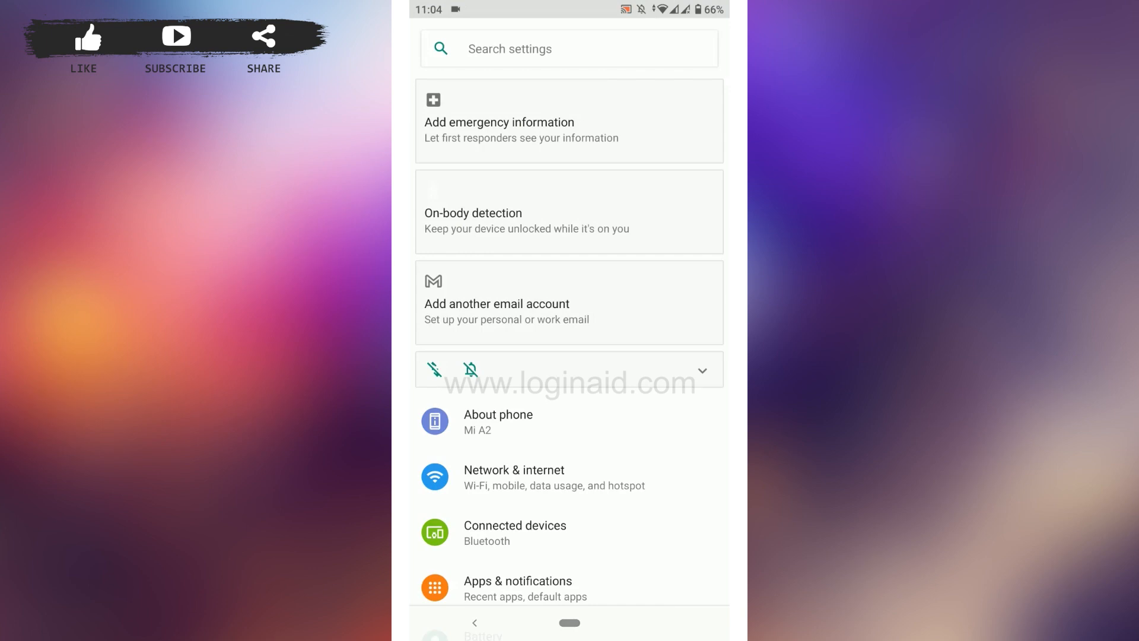
pyautogui.scroll(-3)
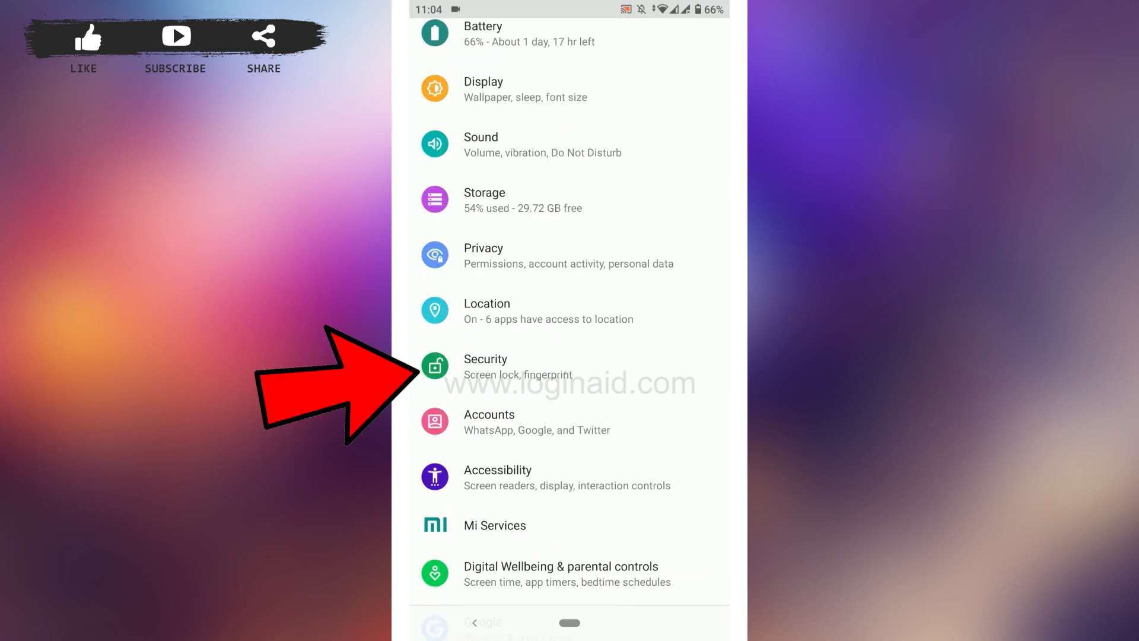
# Enter the Security (Screen lock, fingerprint) page showing Find My Device as off
pyautogui.click(484, 366)
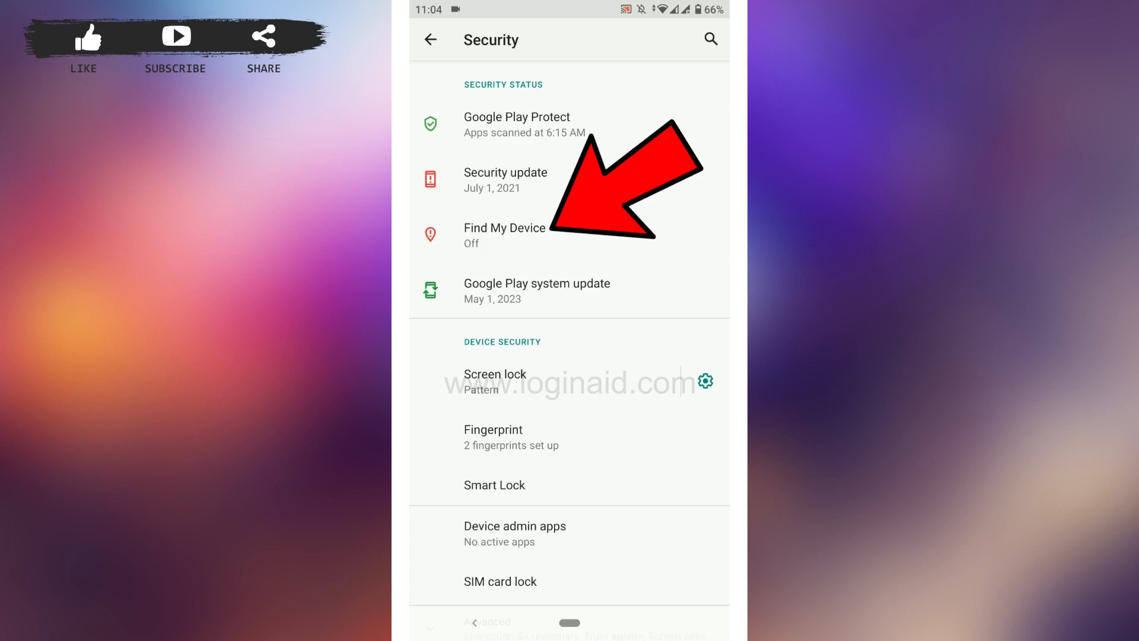
# Switch Find My Device from Off to On so the phone can be located remotely
pyautogui.click(504, 235)
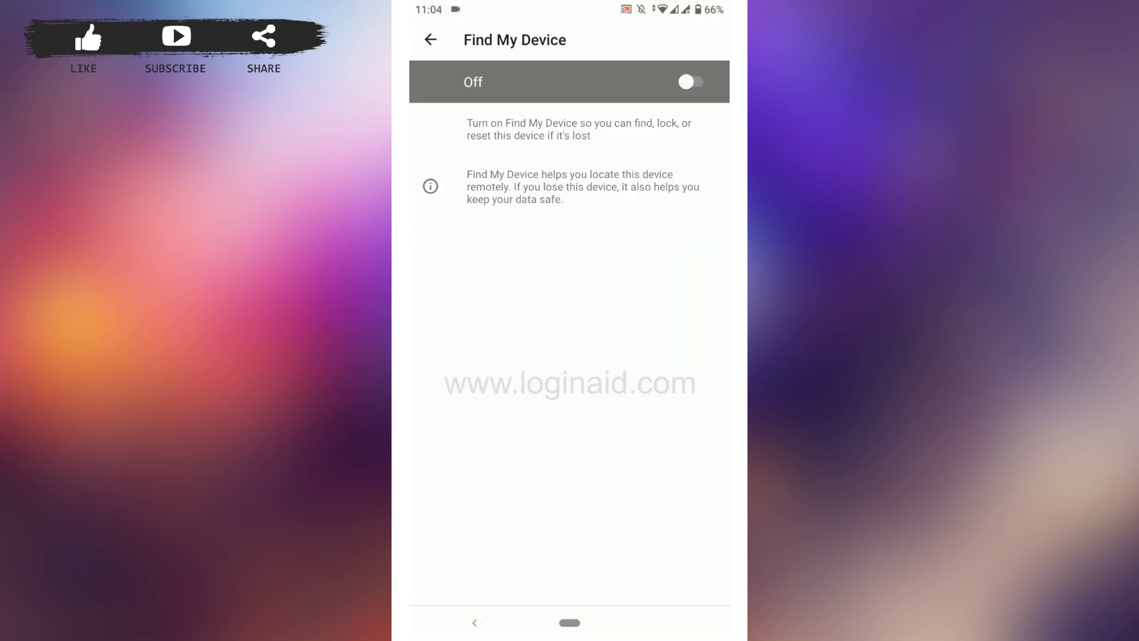
pyautogui.click(689, 81)
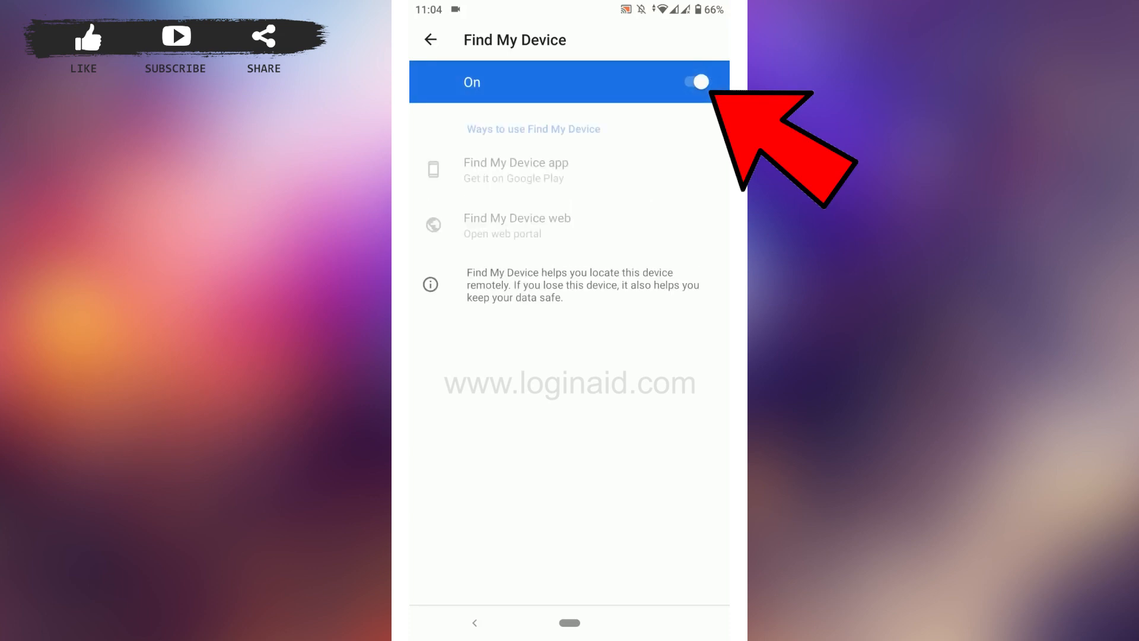